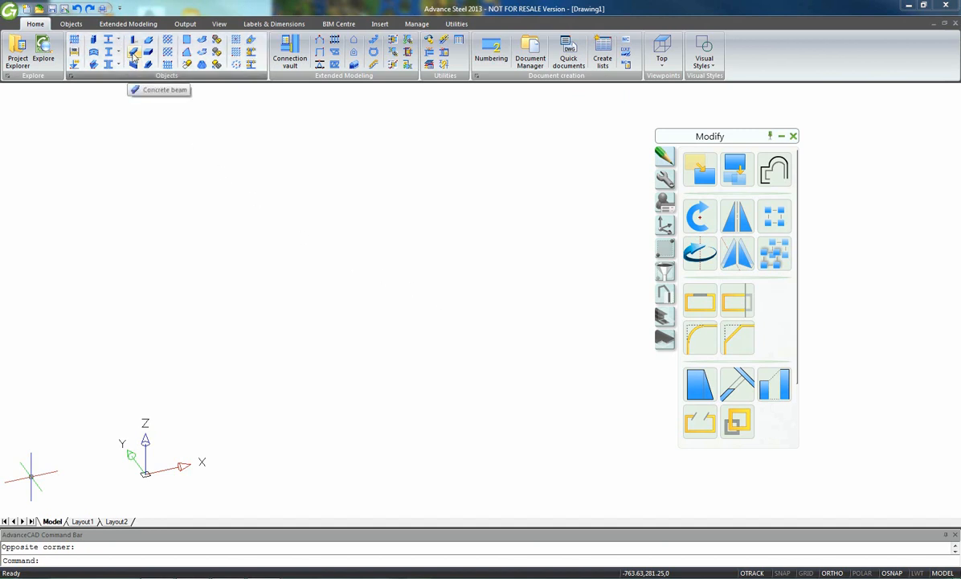
{"action": "mouse_move", "coordinate": [135, 65]}
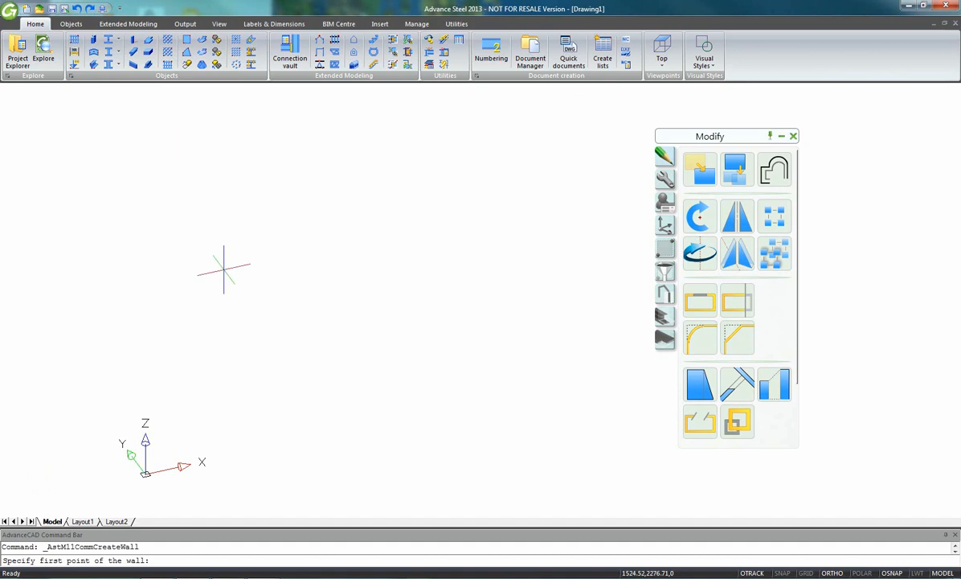
Place the concrete wall's first point at 0,0 and run it 2200 along X.
{"action": "type", "text": "0,0"}
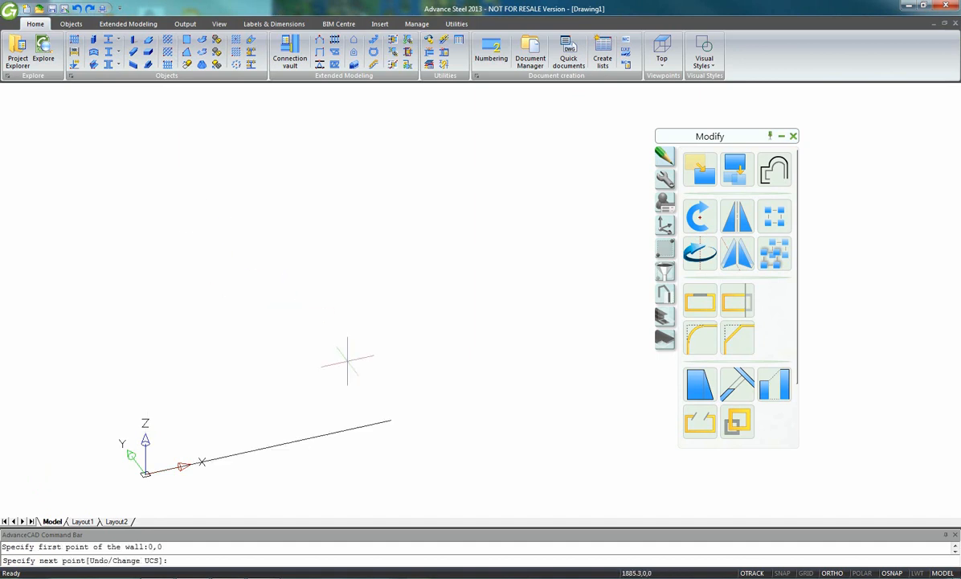
{"action": "type", "text": "2200"}
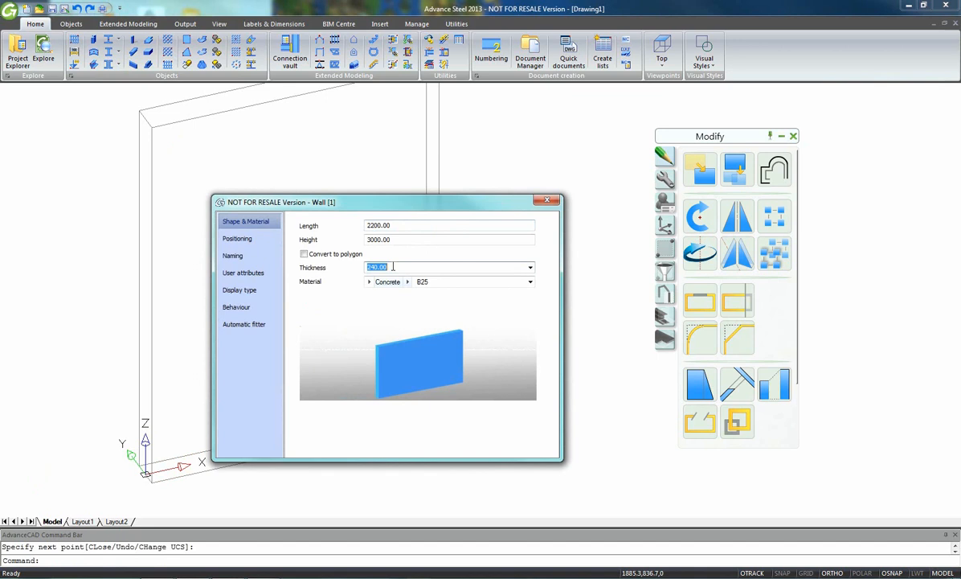
Set the wall thickness to 12 on the Shape & Material page and apply it.
{"action": "type", "text": "120"}
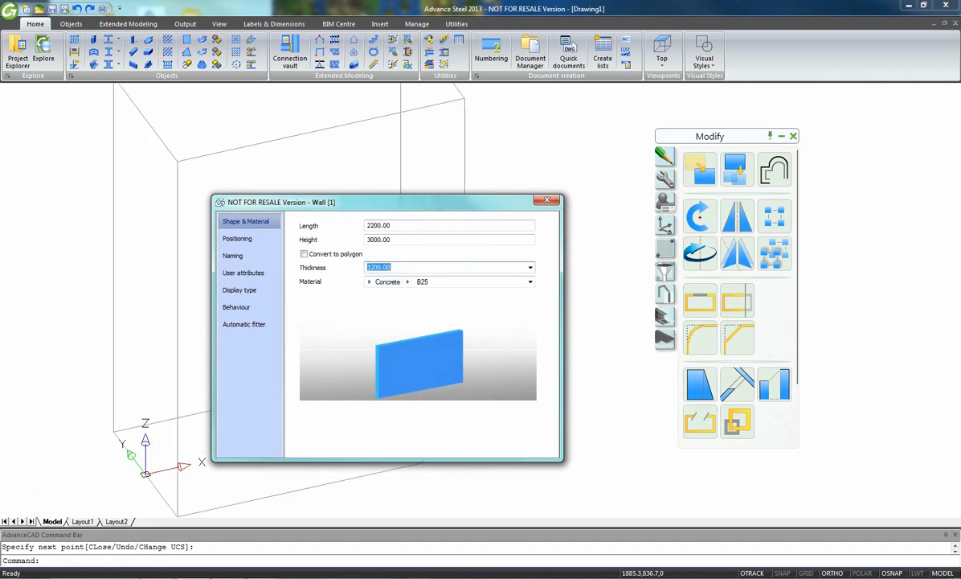
{"action": "left_click", "coordinate": [548, 199]}
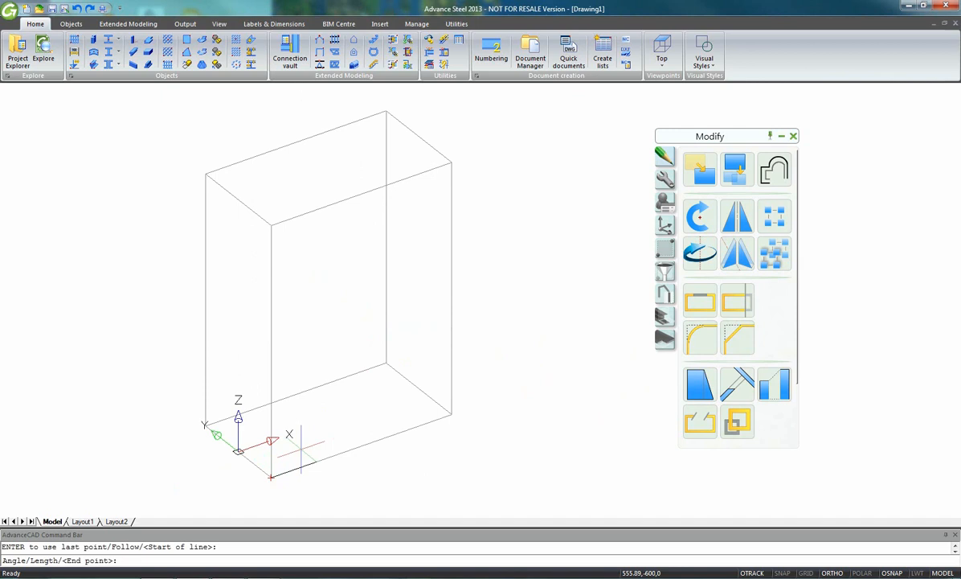
{"action": "type", "text": "@22"}
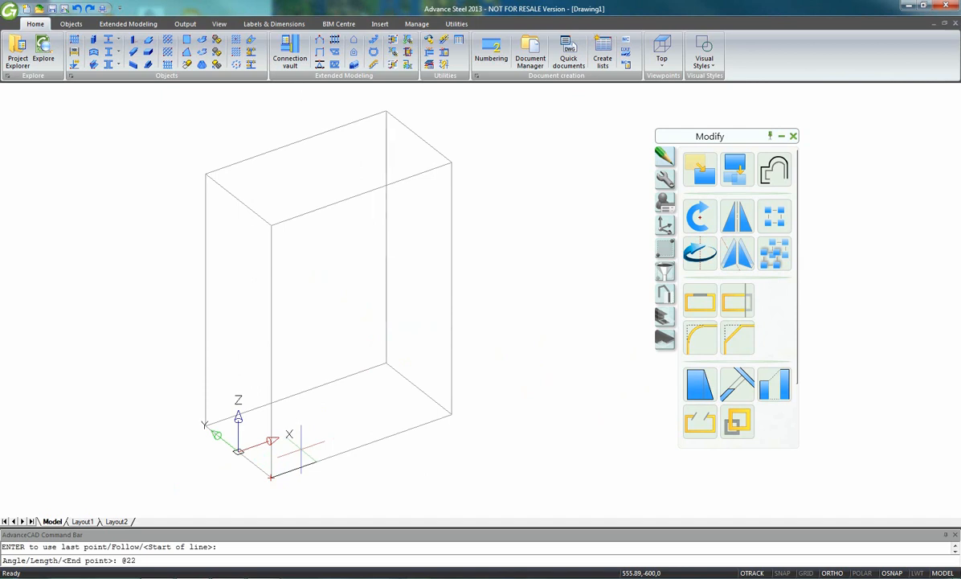
{"action": "type", "text": "220,0,18"}
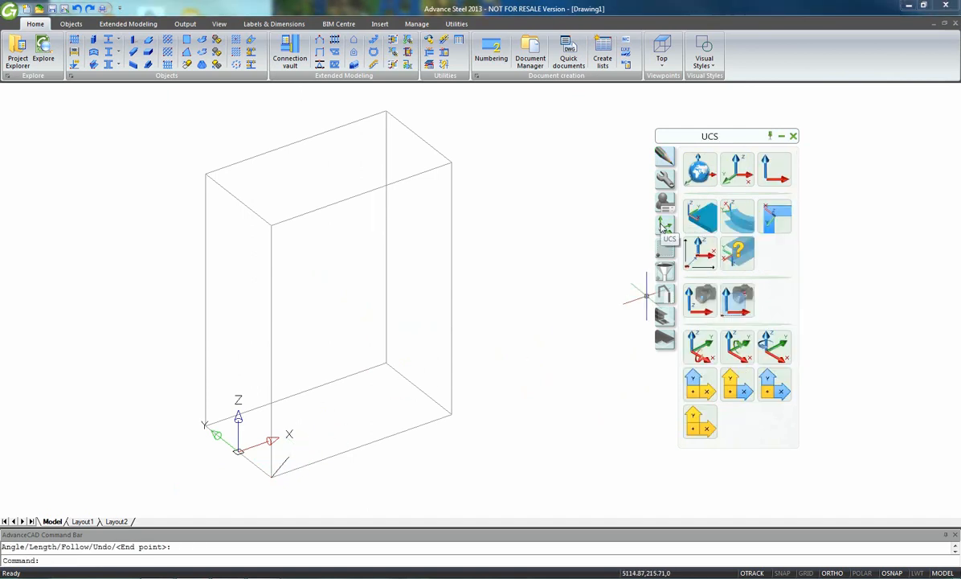
{"action": "mouse_move", "coordinate": [699, 344]}
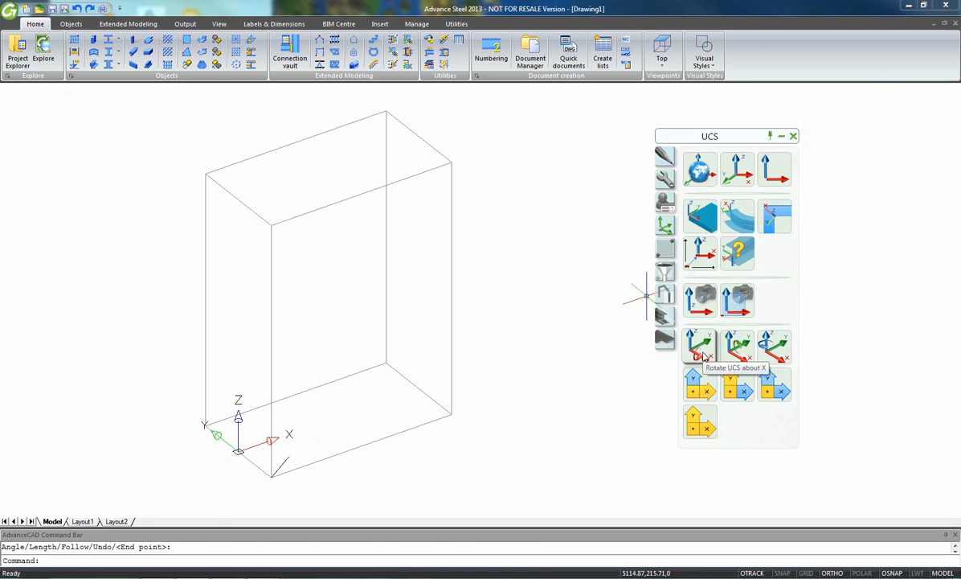
Rotate the user coordinate system about its X axis into the wall's face.
{"action": "left_click", "coordinate": [701, 344]}
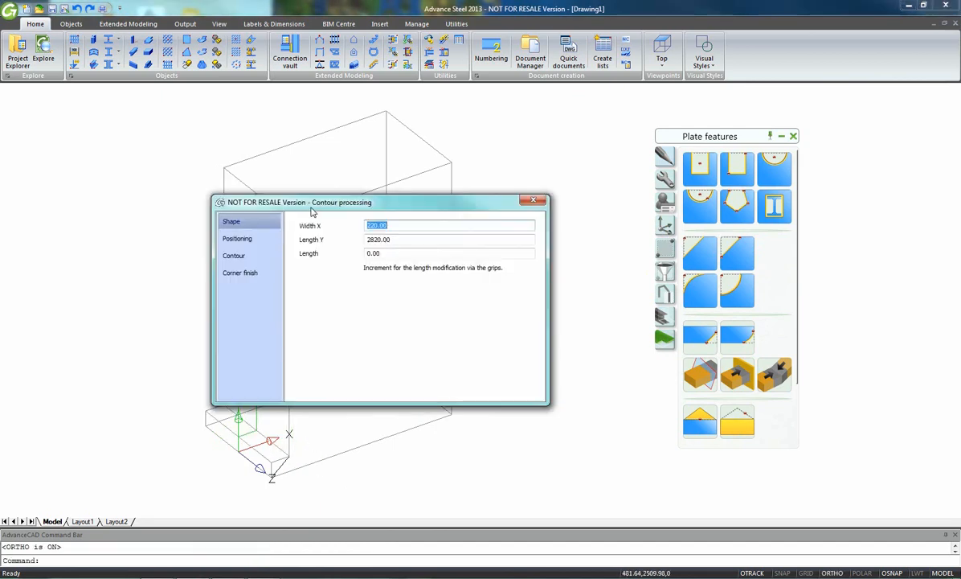
Place a rectangular contour cut on the wall's front corner, 2820 long in Y.
{"action": "left_click_drag", "start_coordinate": [313, 203], "coordinate": [563, 270]}
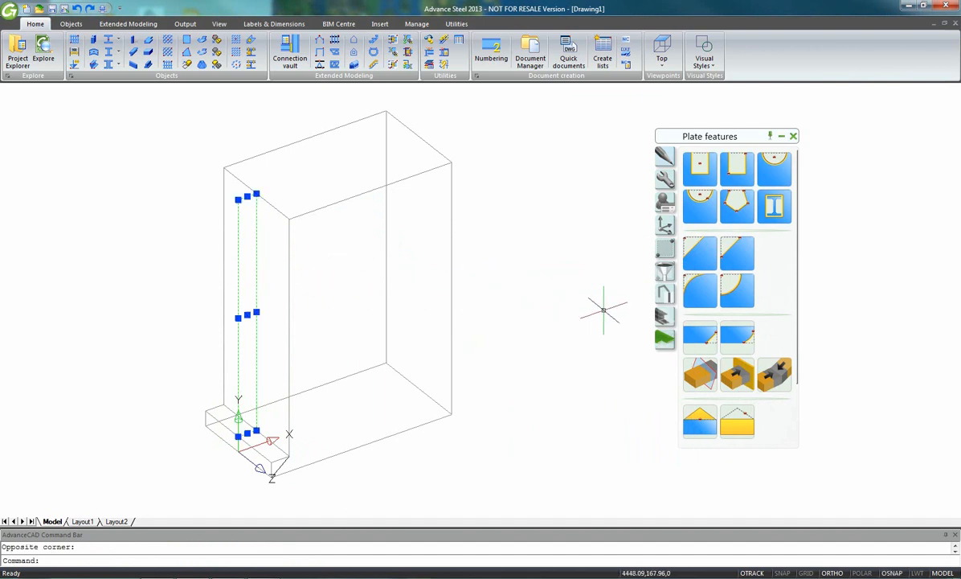
Start the Transform elements copy pattern for the selected contour cut.
{"action": "left_click", "coordinate": [664, 178]}
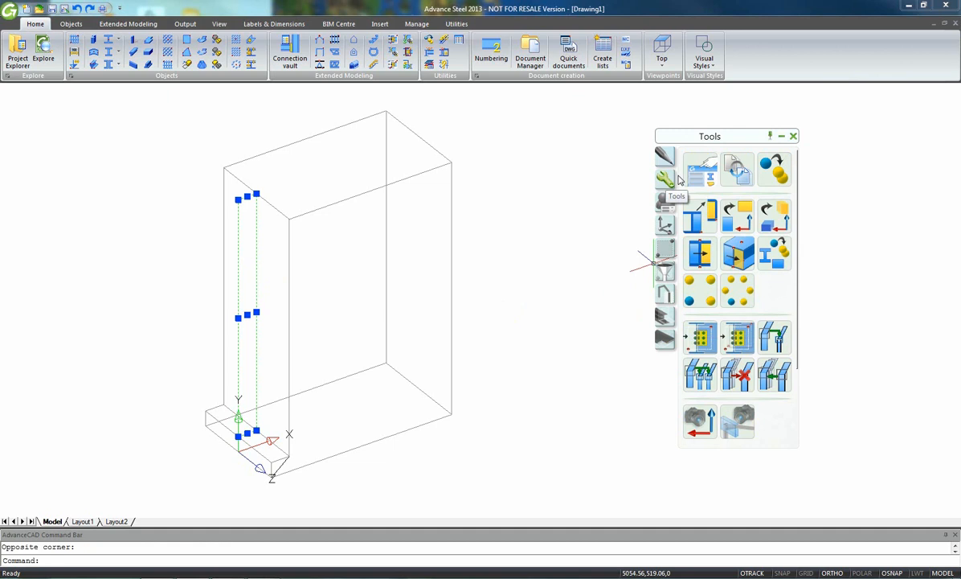
{"action": "mouse_move", "coordinate": [775, 169]}
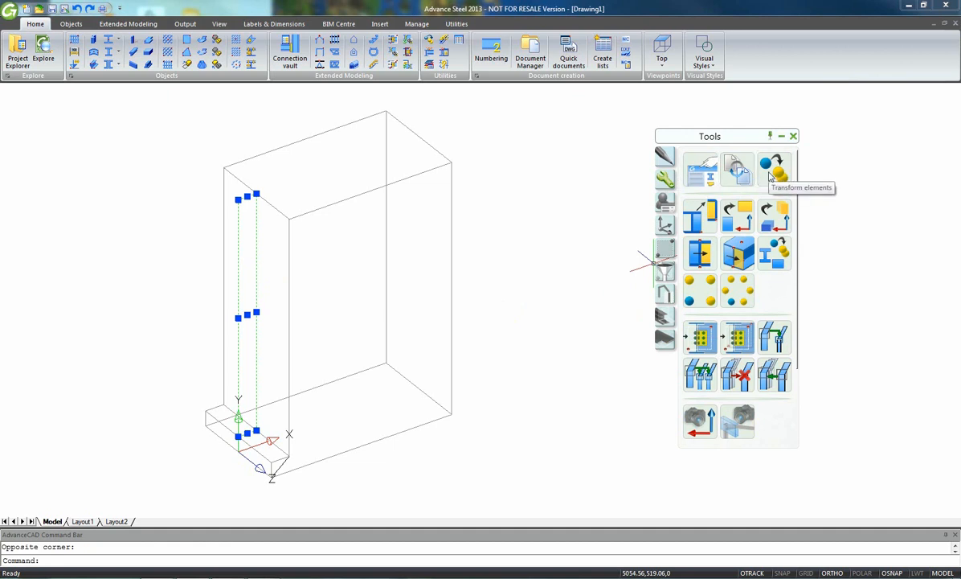
{"action": "left_click", "coordinate": [775, 169]}
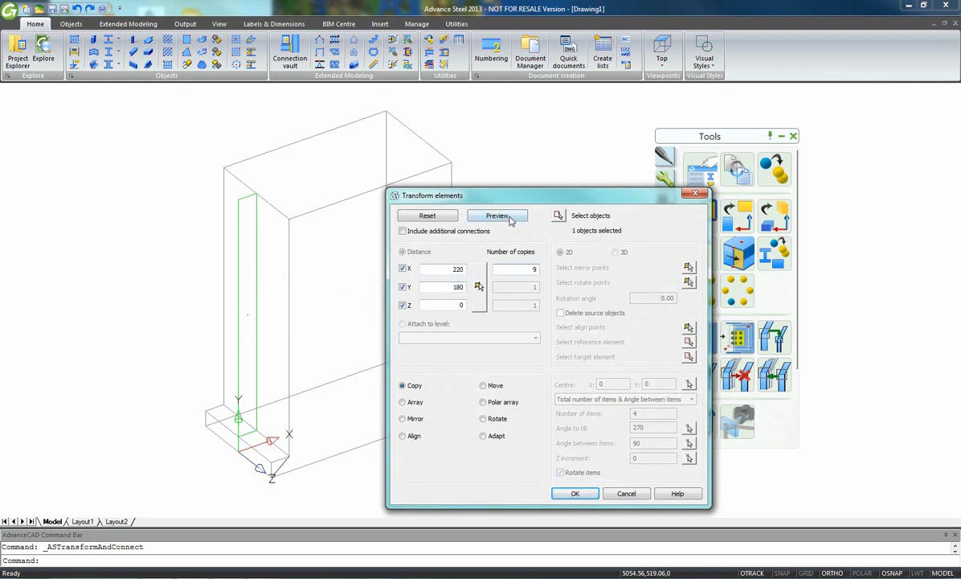
Preview and accept copies of the cut at 220 in X and 180 in Y, stepping the wall.
{"action": "left_click", "coordinate": [576, 492]}
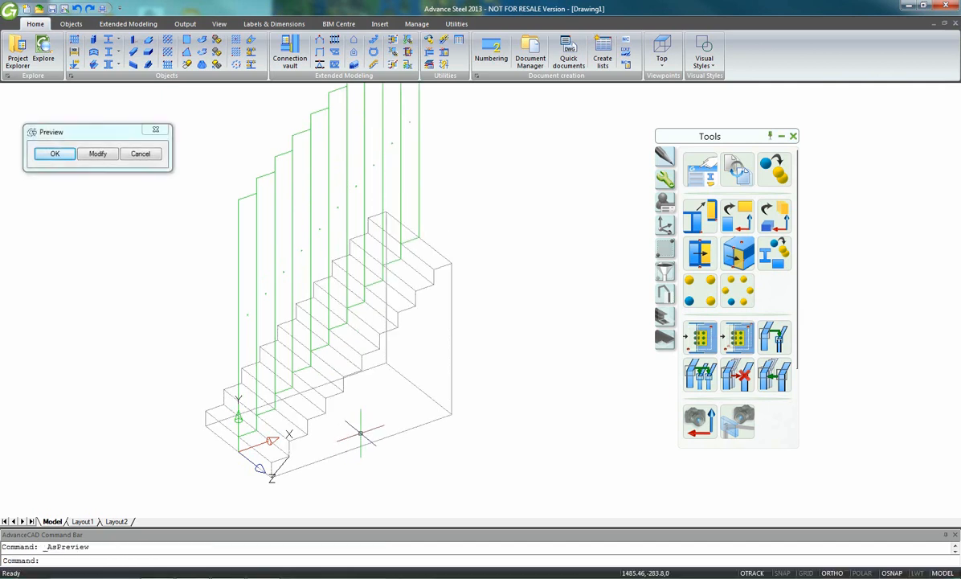
{"action": "left_click", "coordinate": [55, 154]}
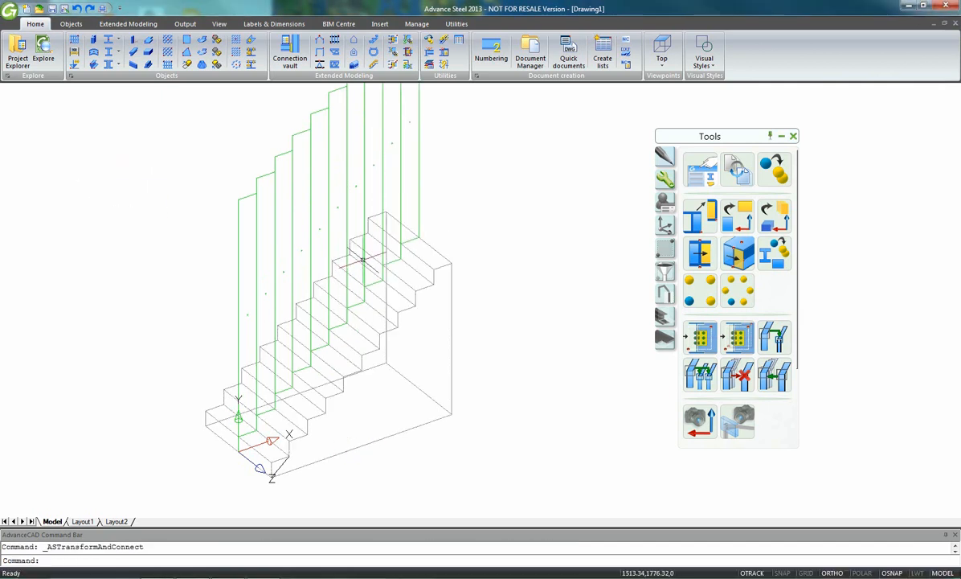
{"action": "left_click", "coordinate": [219, 24]}
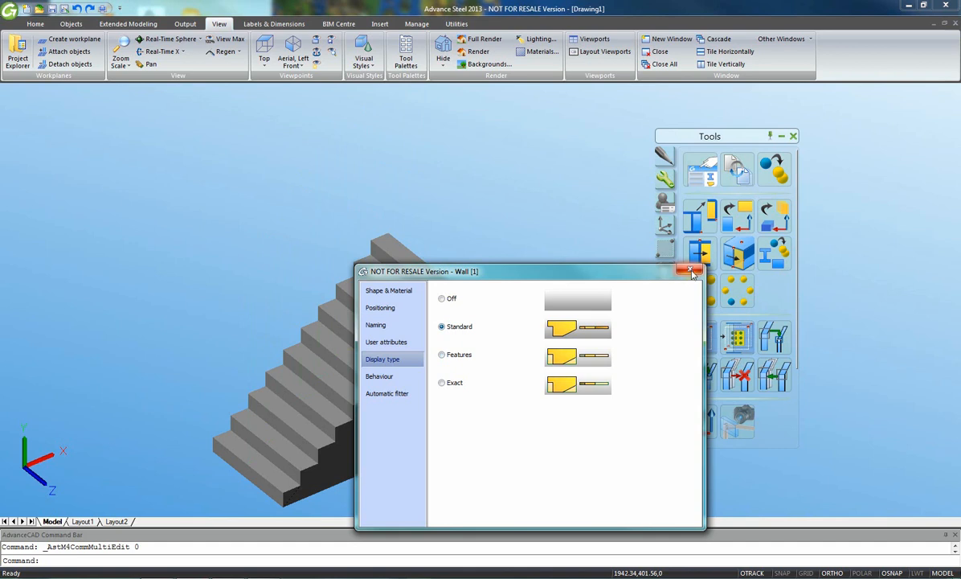
Apply Standard display type so the wall shows as a shaded solid staircase.
{"action": "left_click", "coordinate": [690, 270]}
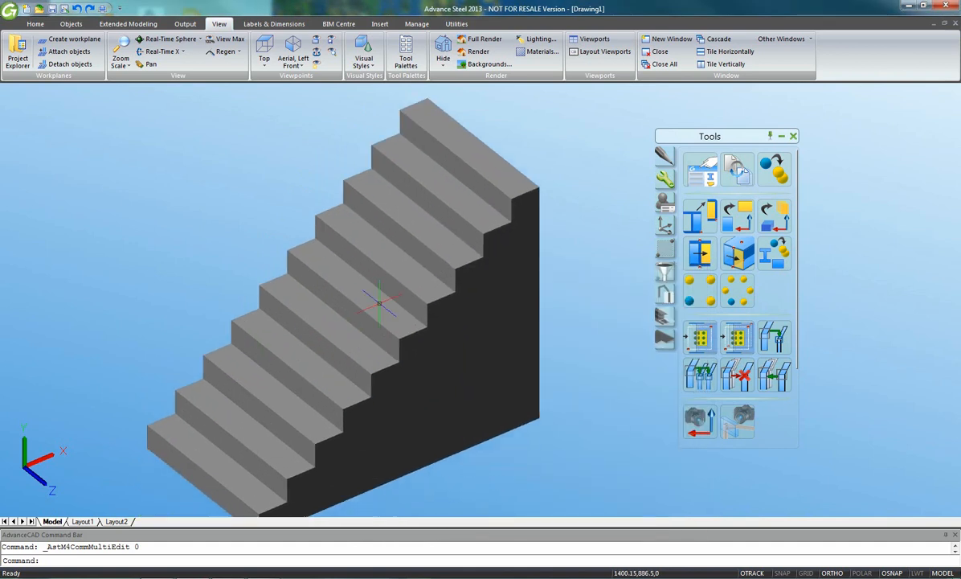